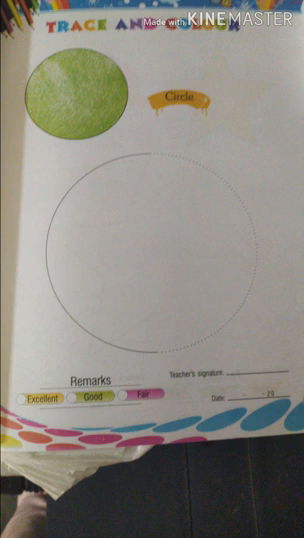
{"action": "scroll", "scroll_direction": "down", "scroll_amount": 3}
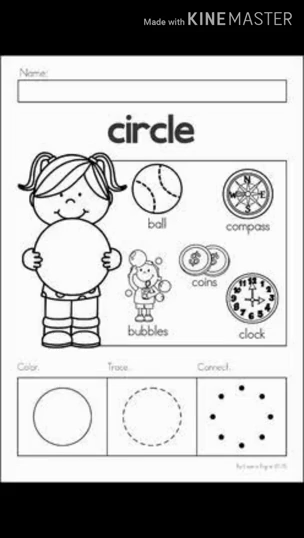